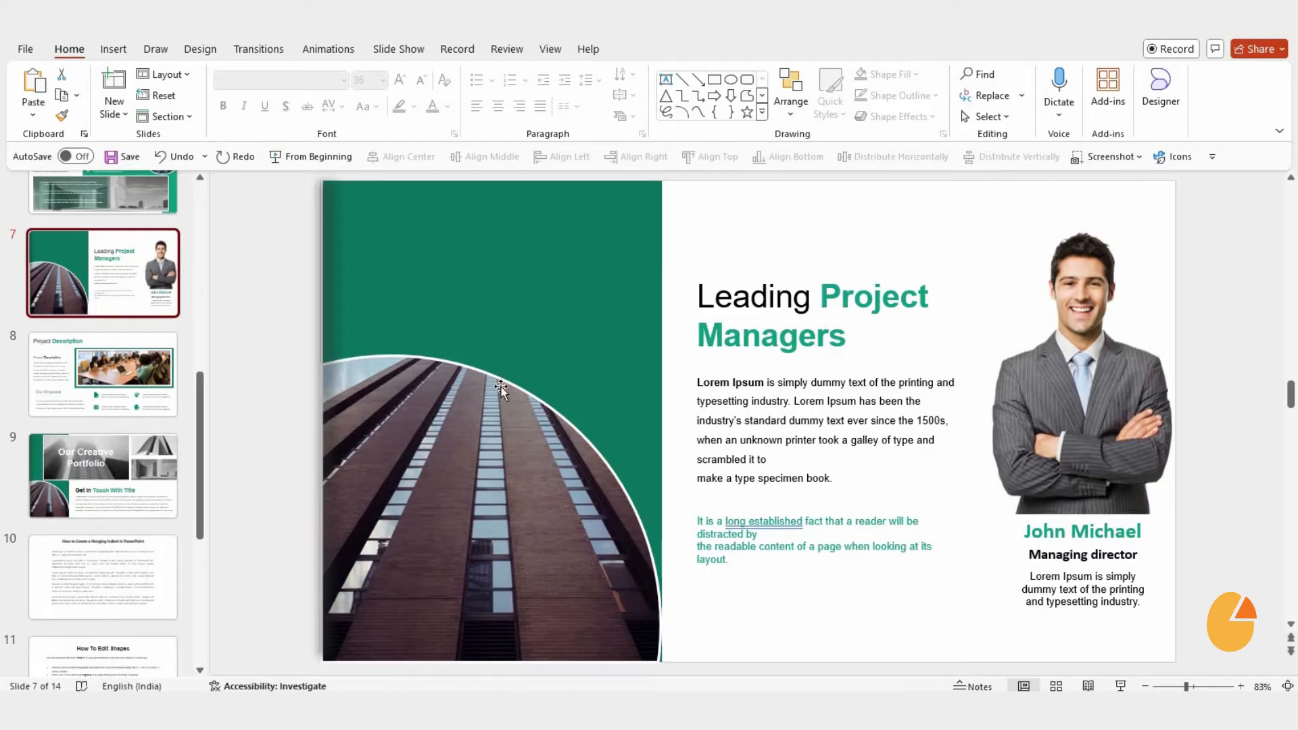
mouse_move(490, 394)
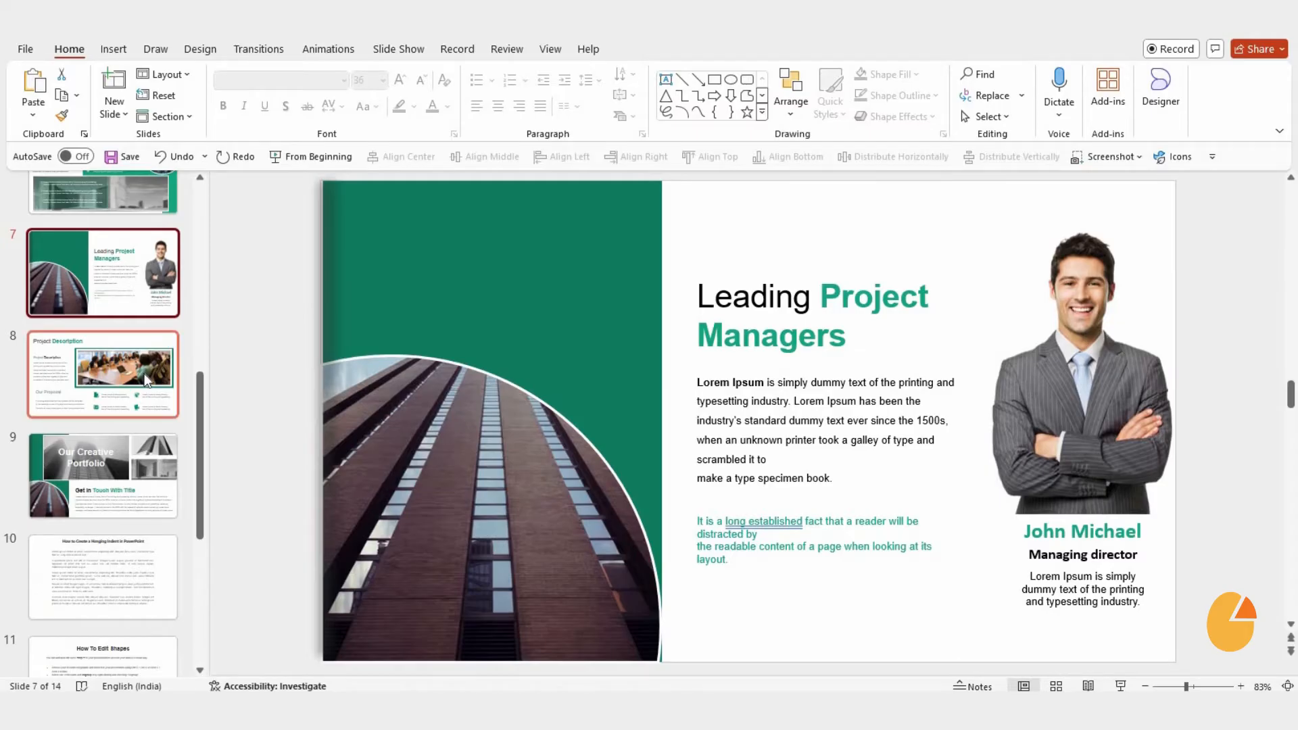
Step: Page from slide 7 through slide 8 to slide 9, Our Creative Portfolio
left_click(103, 373)
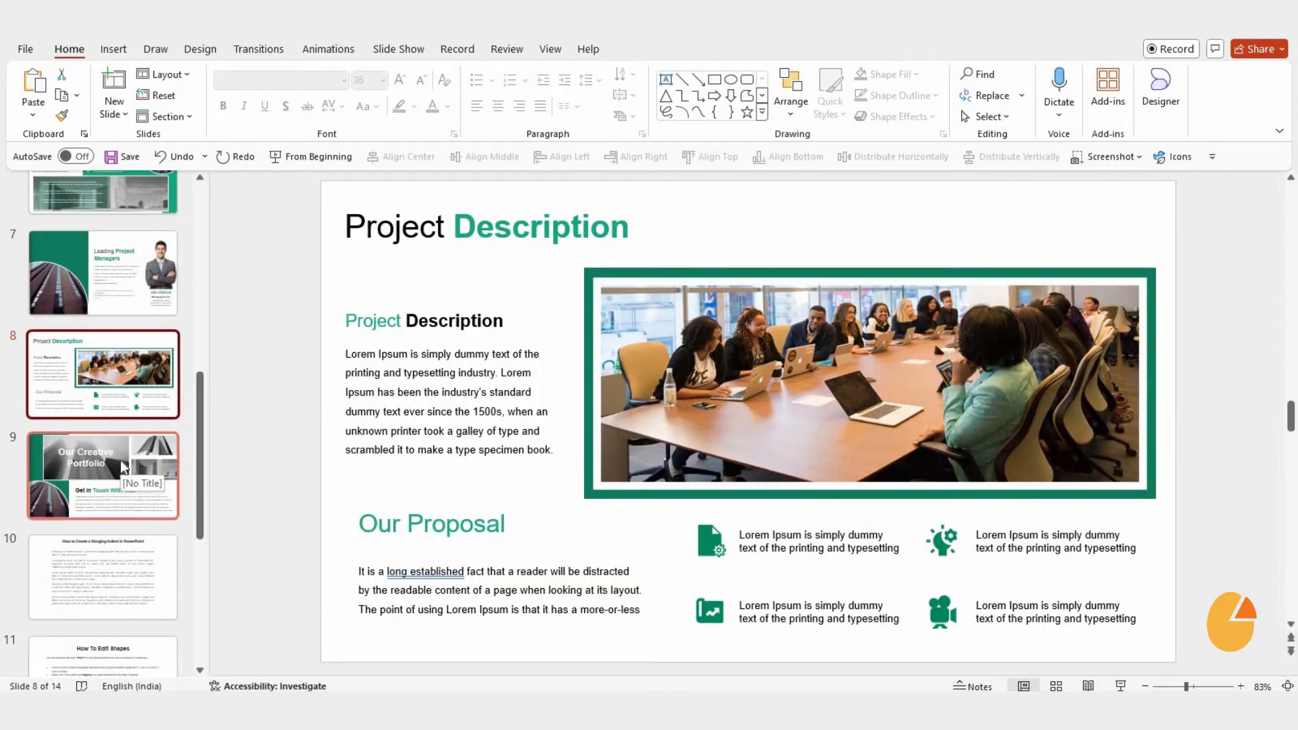
left_click(102, 476)
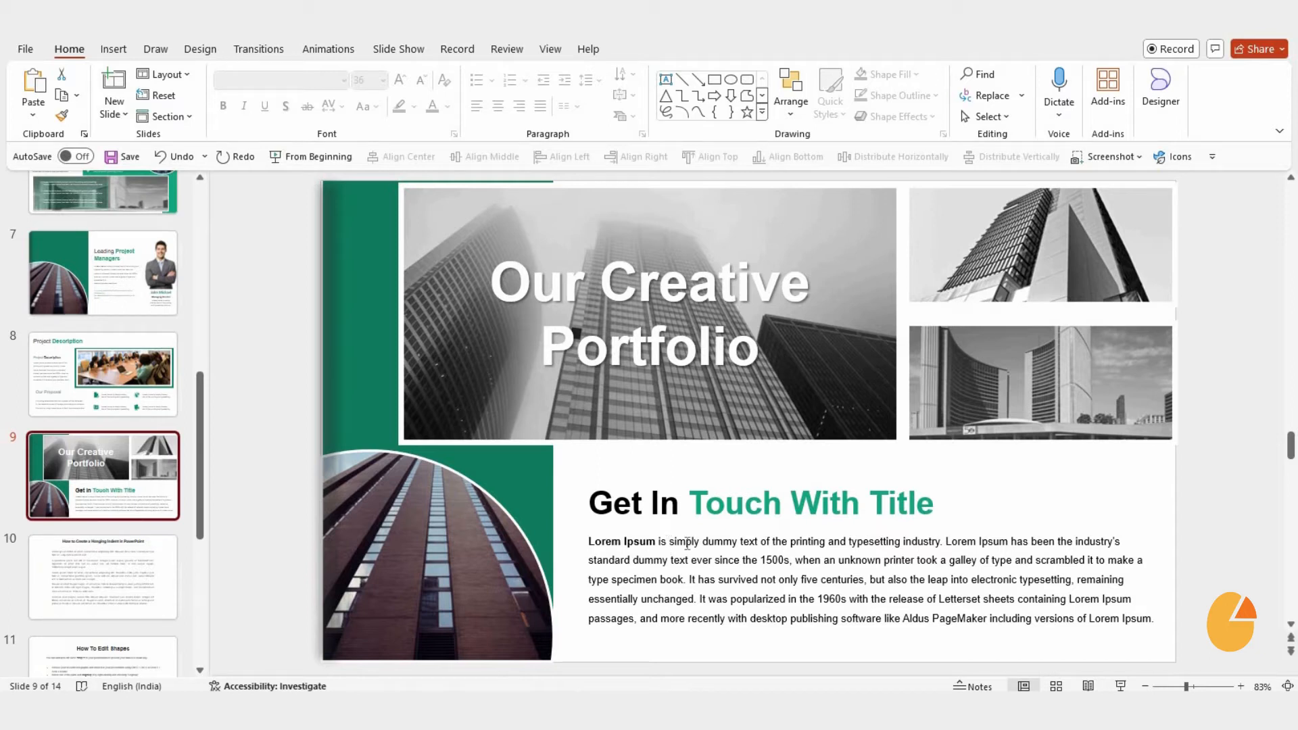
mouse_move(92, 593)
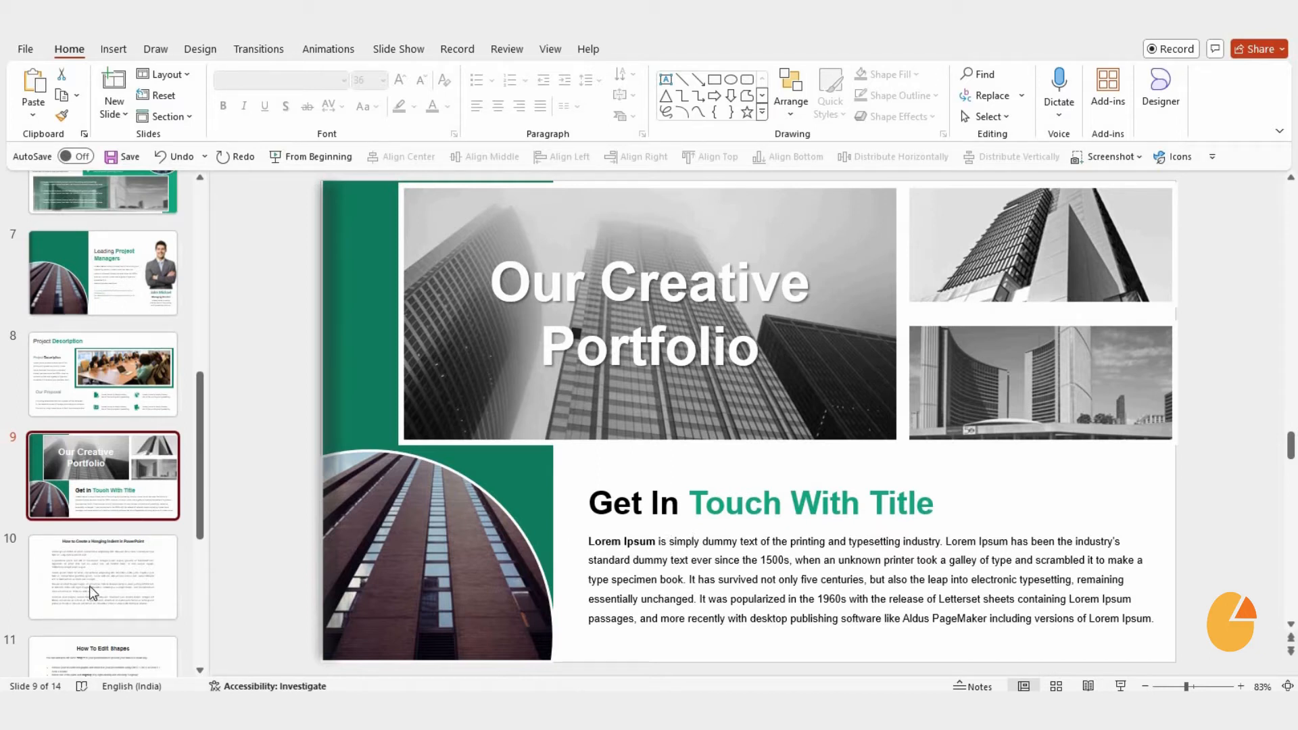
Step: Go to slide 10 and select all five body paragraphs with Ctrl+A
left_click(103, 576)
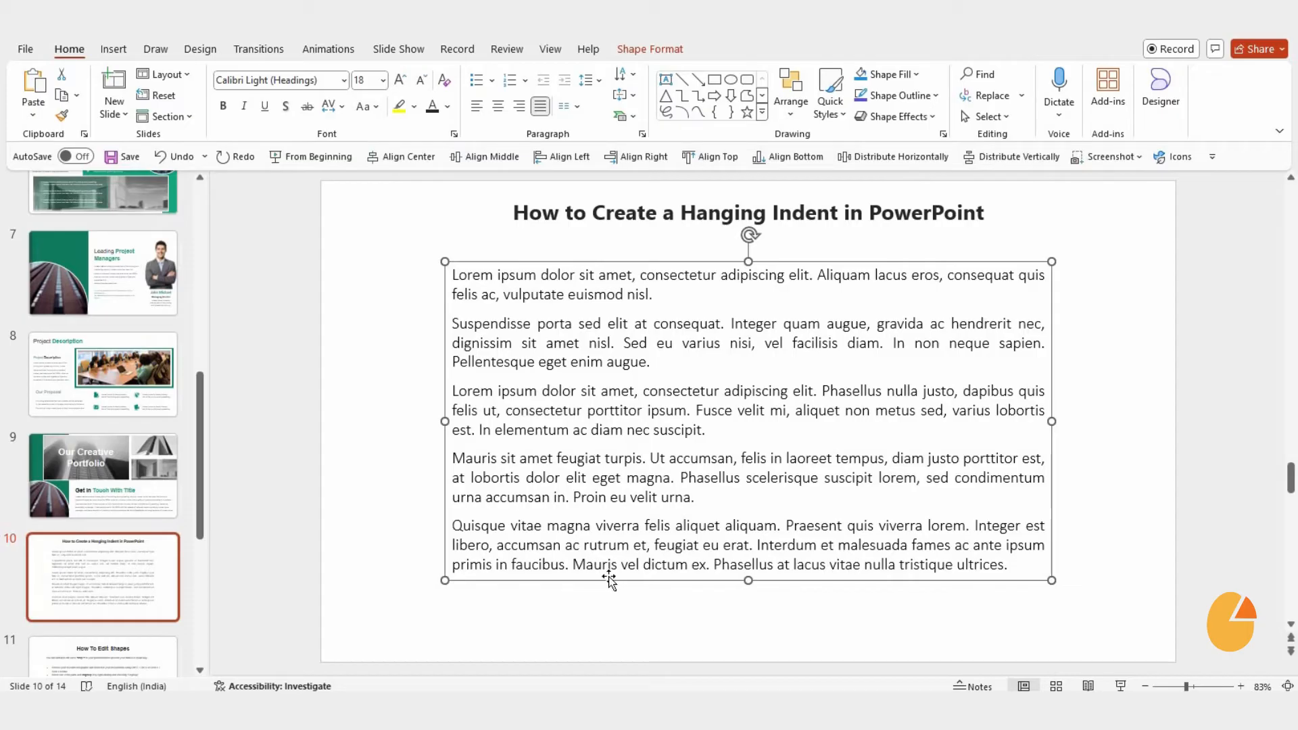
key("ctrl+a")
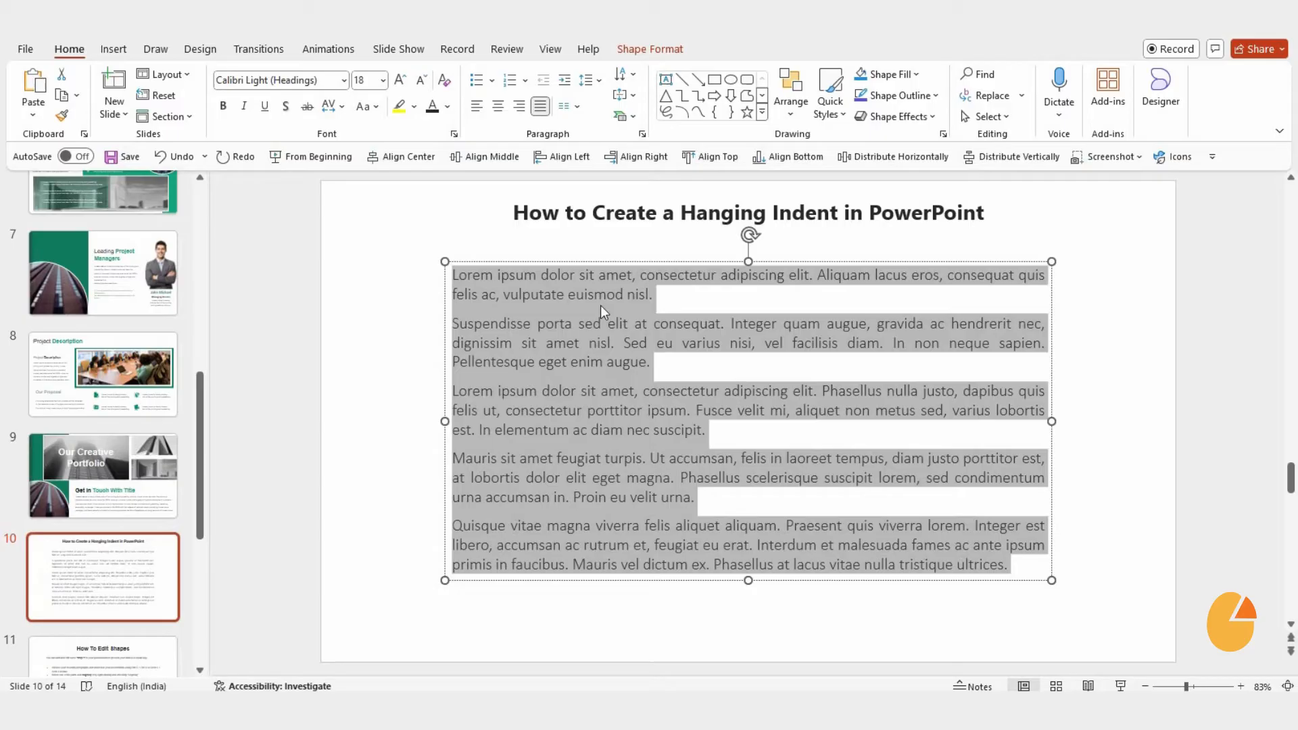
mouse_move(608, 277)
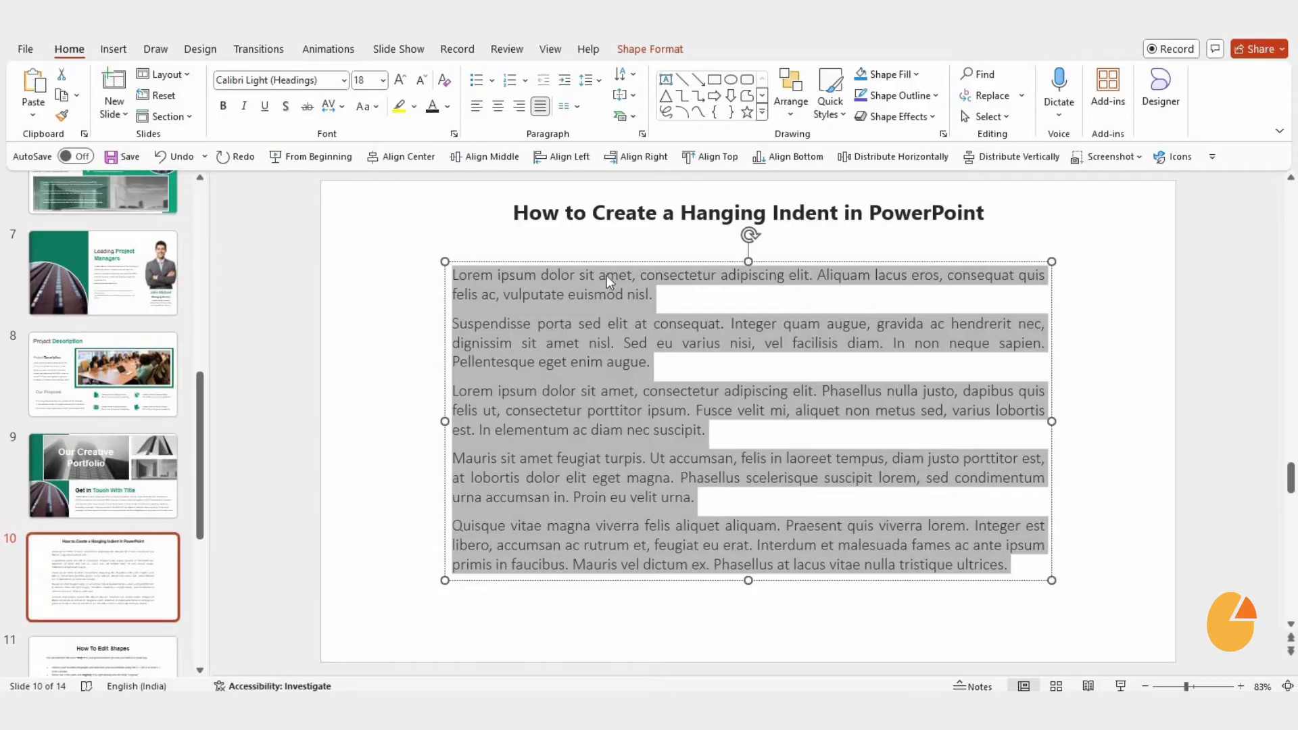
mouse_move(645, 122)
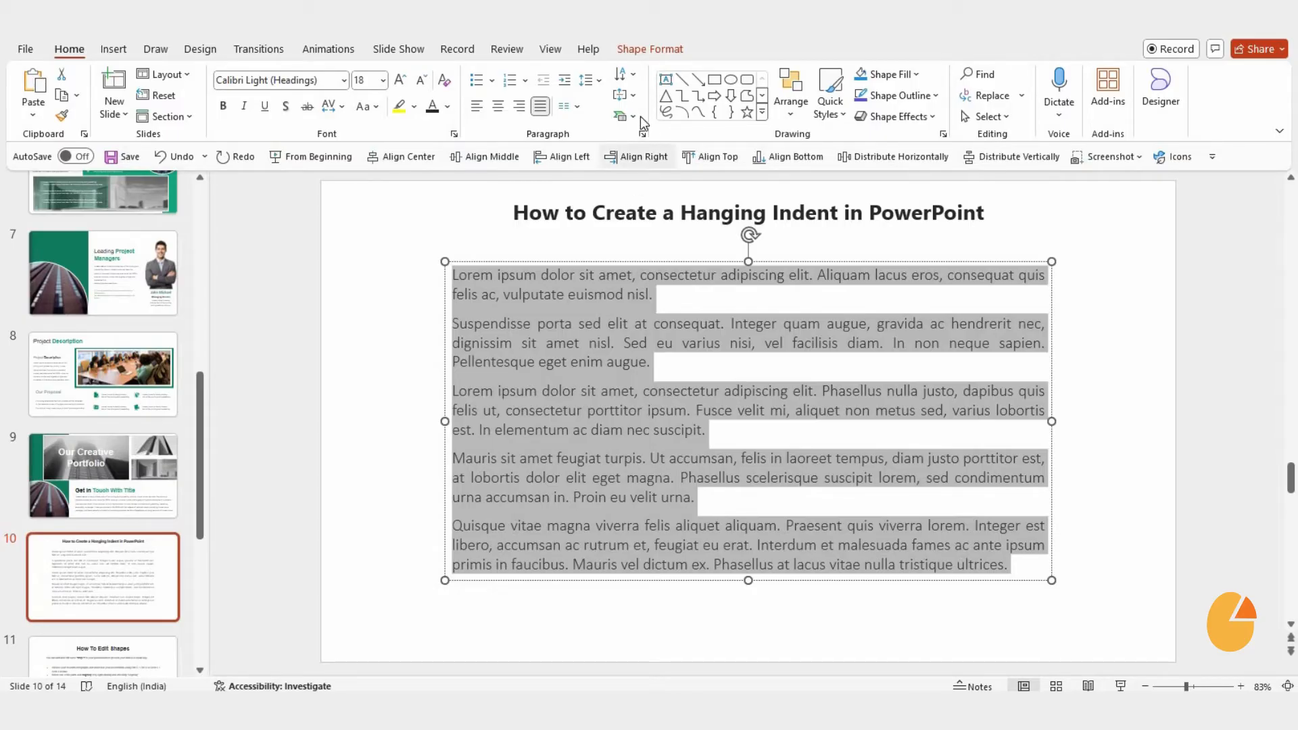
Step: In the Paragraph dialog set Before text to 0.5" and Special to Hanging by 0.5"
left_click(641, 134)
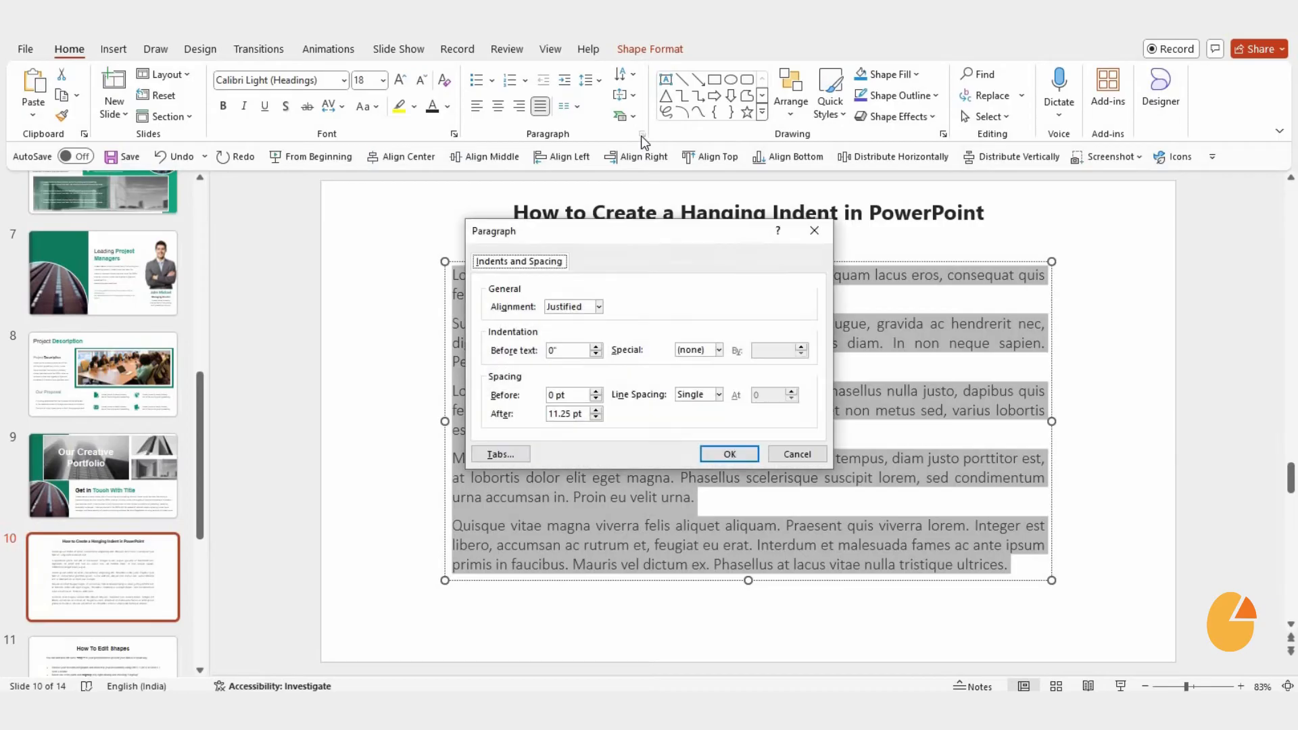
left_click(569, 350)
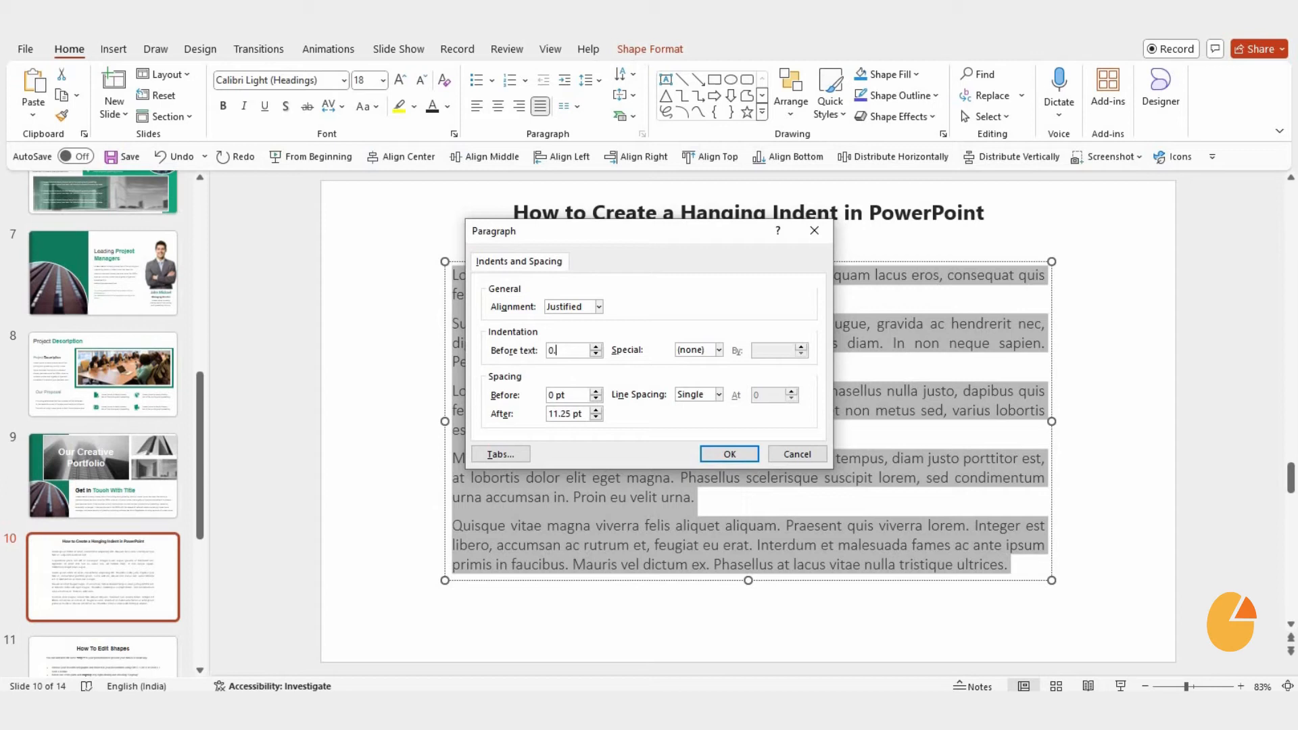
type("0.5")
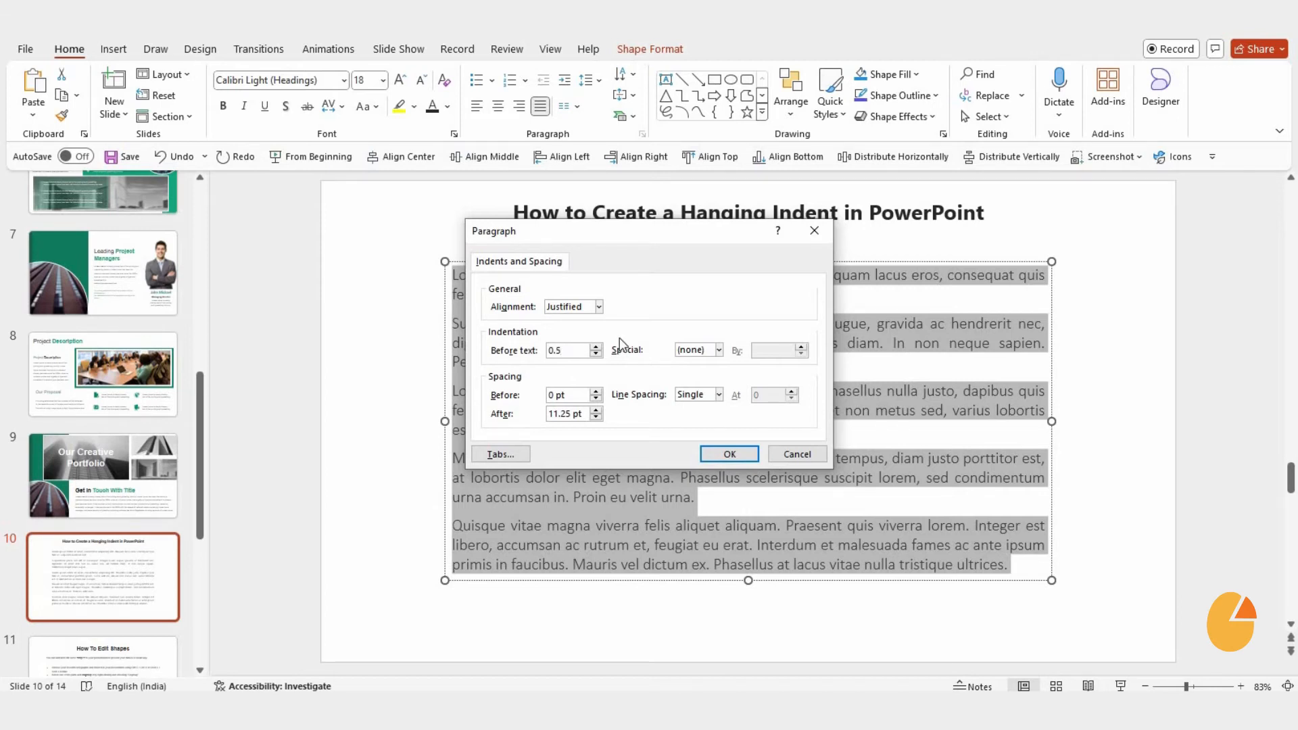
left_click(716, 349)
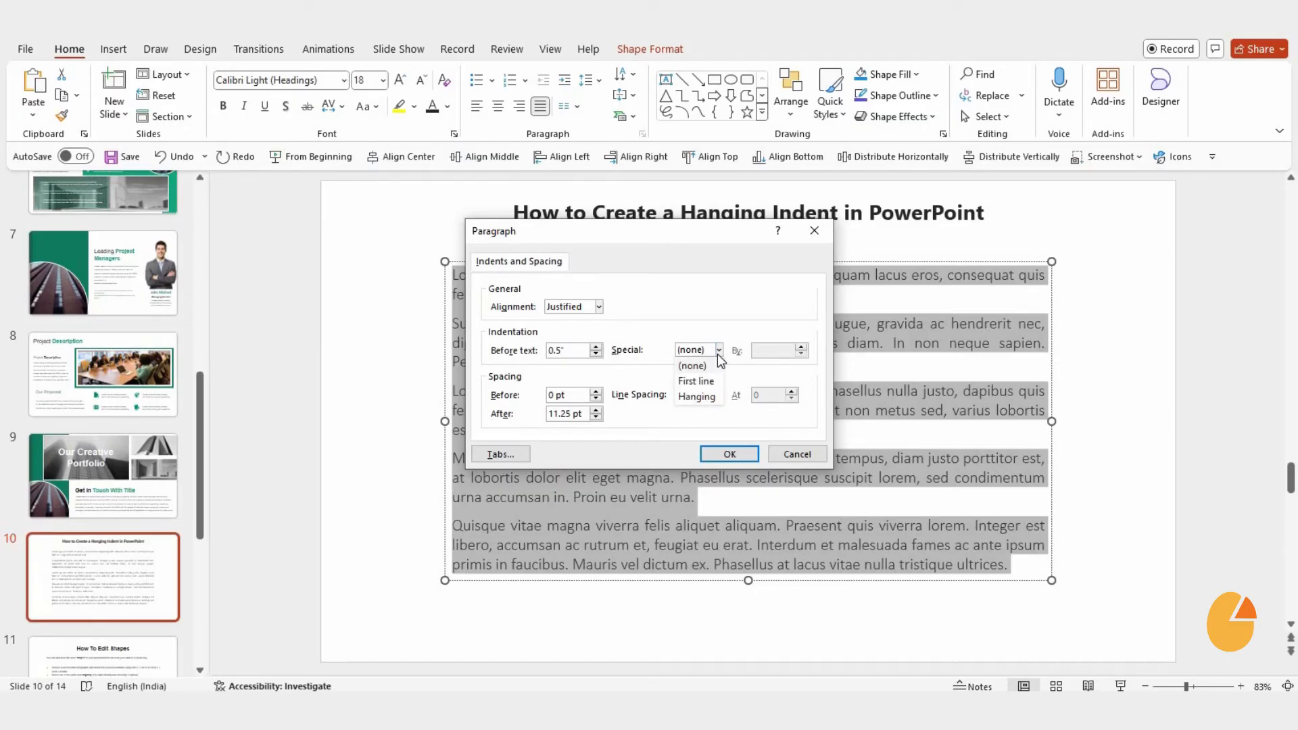
mouse_move(697, 397)
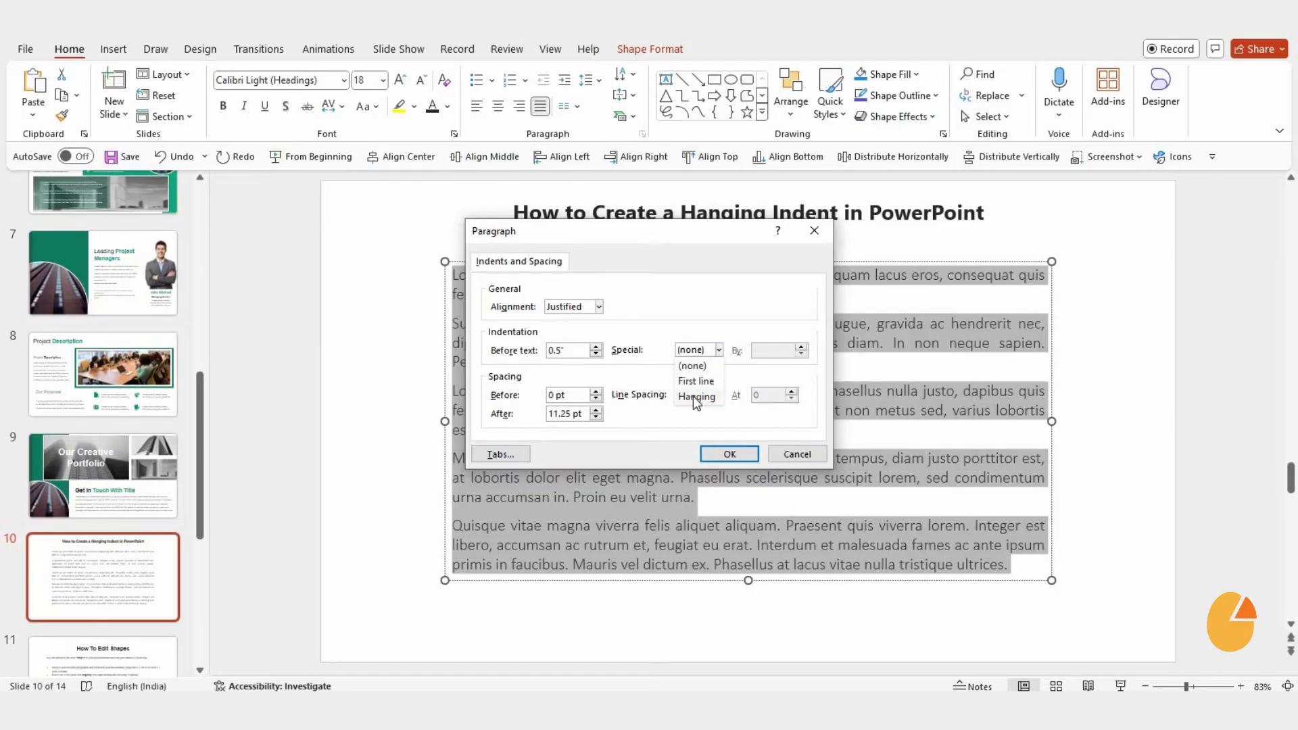
left_click(696, 396)
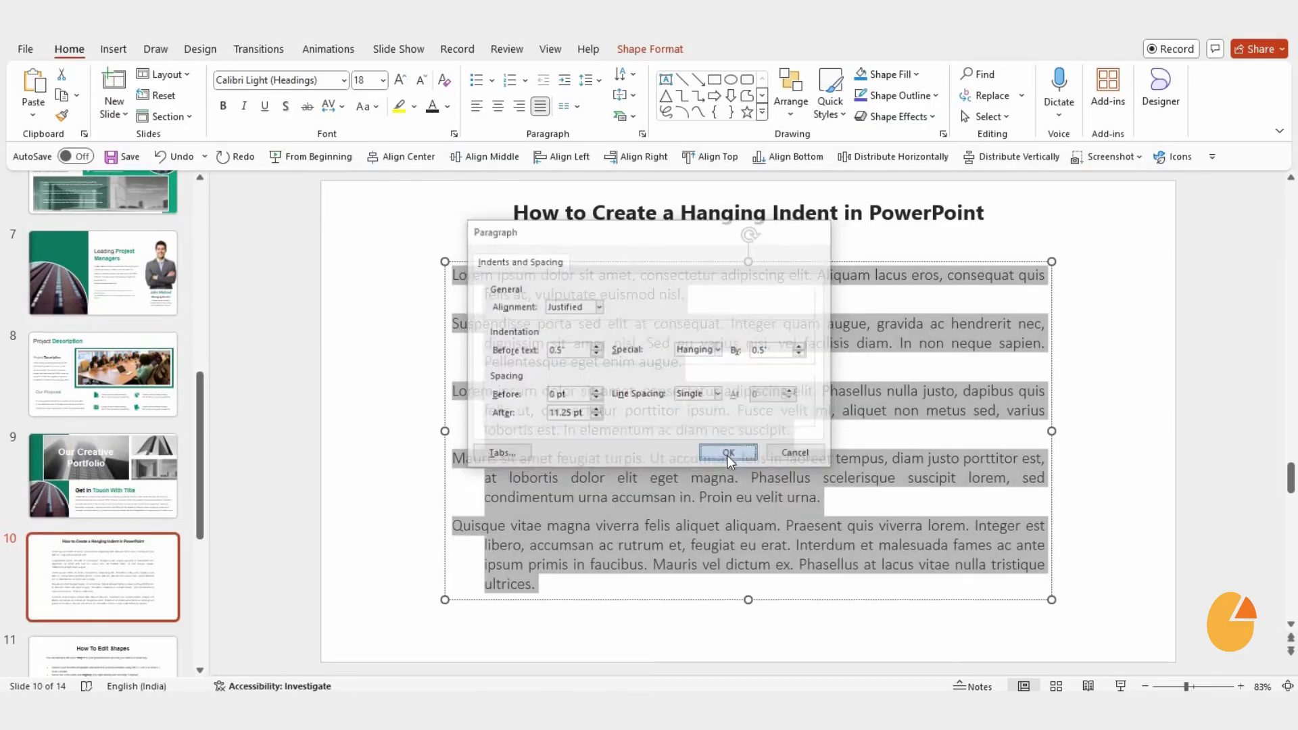
Step: Confirm the dialog so all five paragraphs show the 0.5" hanging indent
left_click(727, 452)
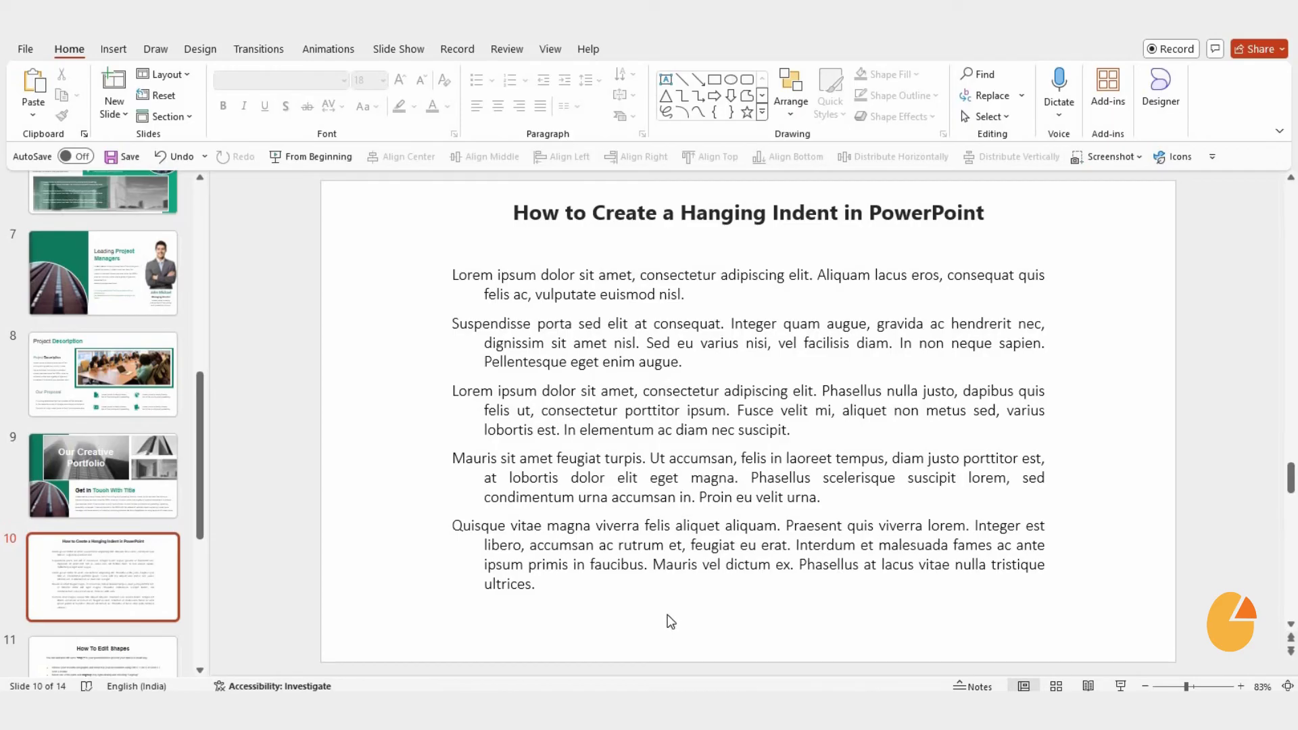
mouse_move(589, 601)
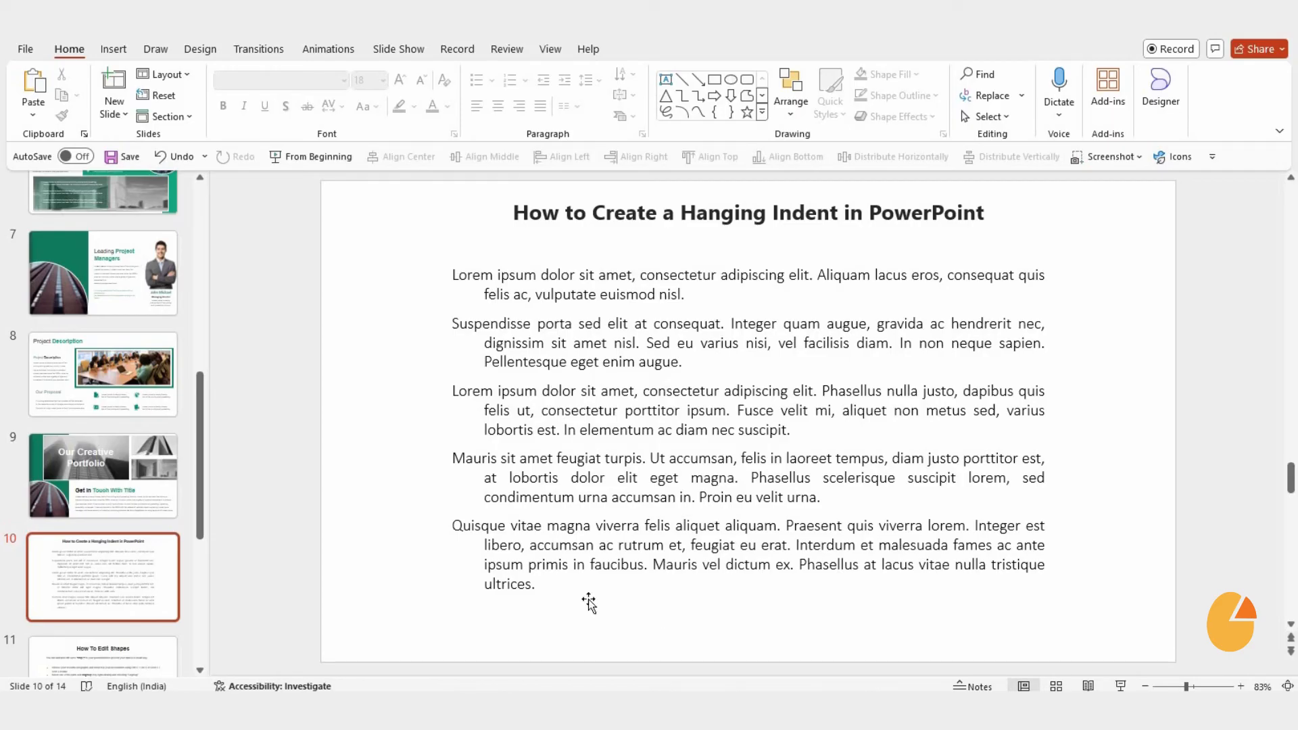